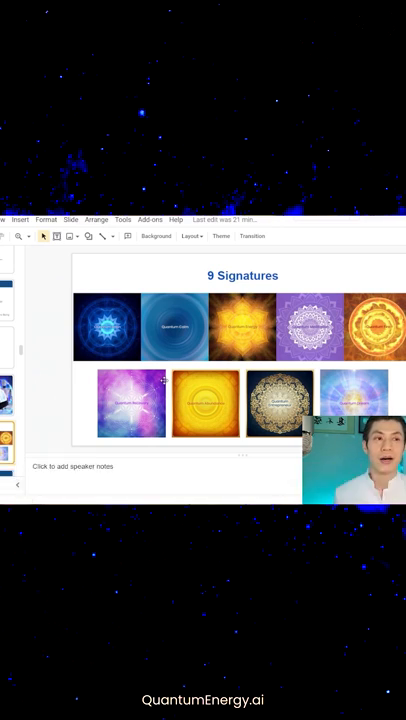
# Step: Display the Benefits slide from the filmstrip, then advance to the Basic/Plus/Premium comparison slide
pyautogui.click(242, 324)
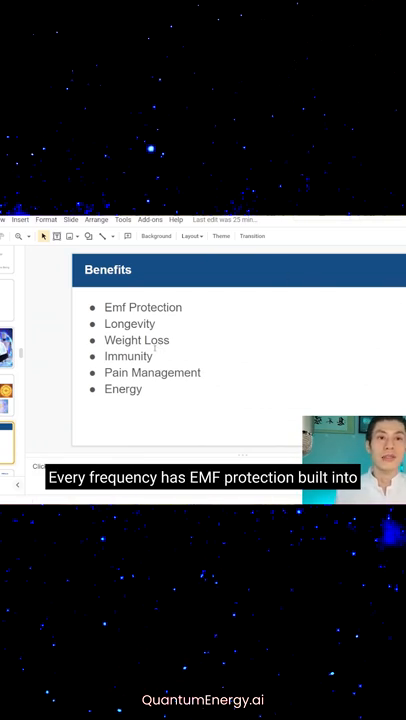
pyautogui.doubleClick(128, 324)
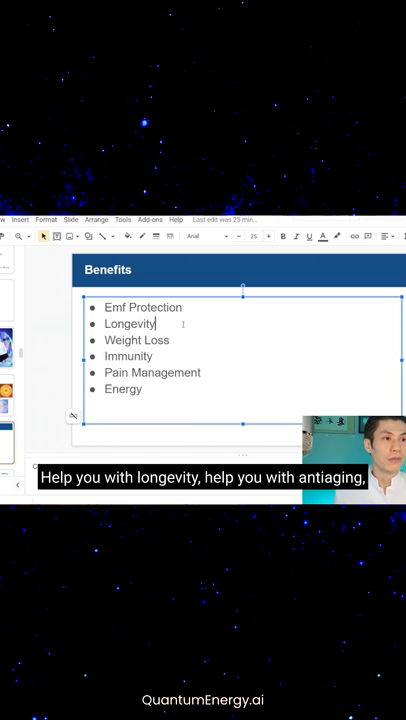
pyautogui.doubleClick(122, 340)
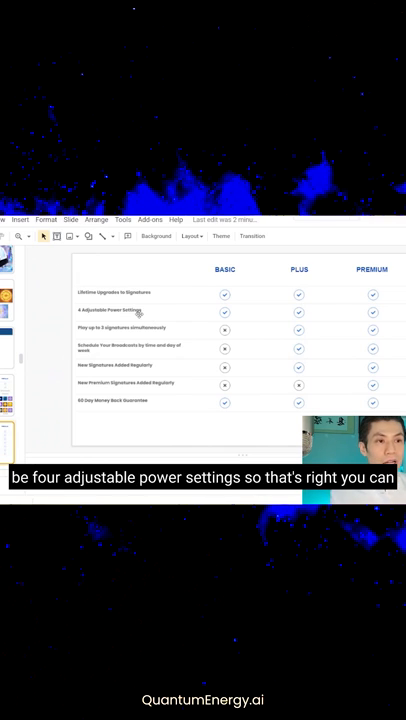
pyautogui.moveTo(184, 332)
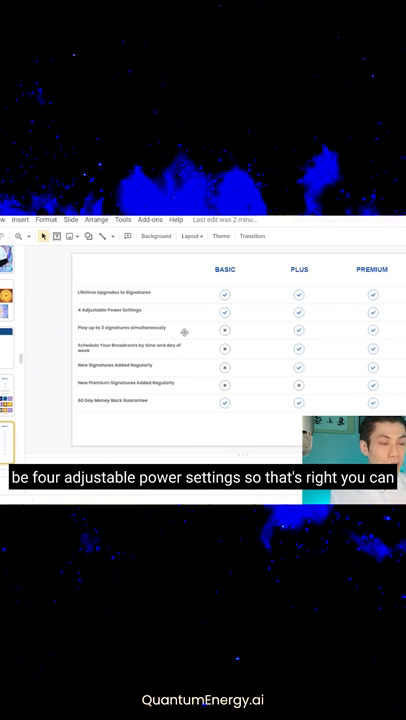